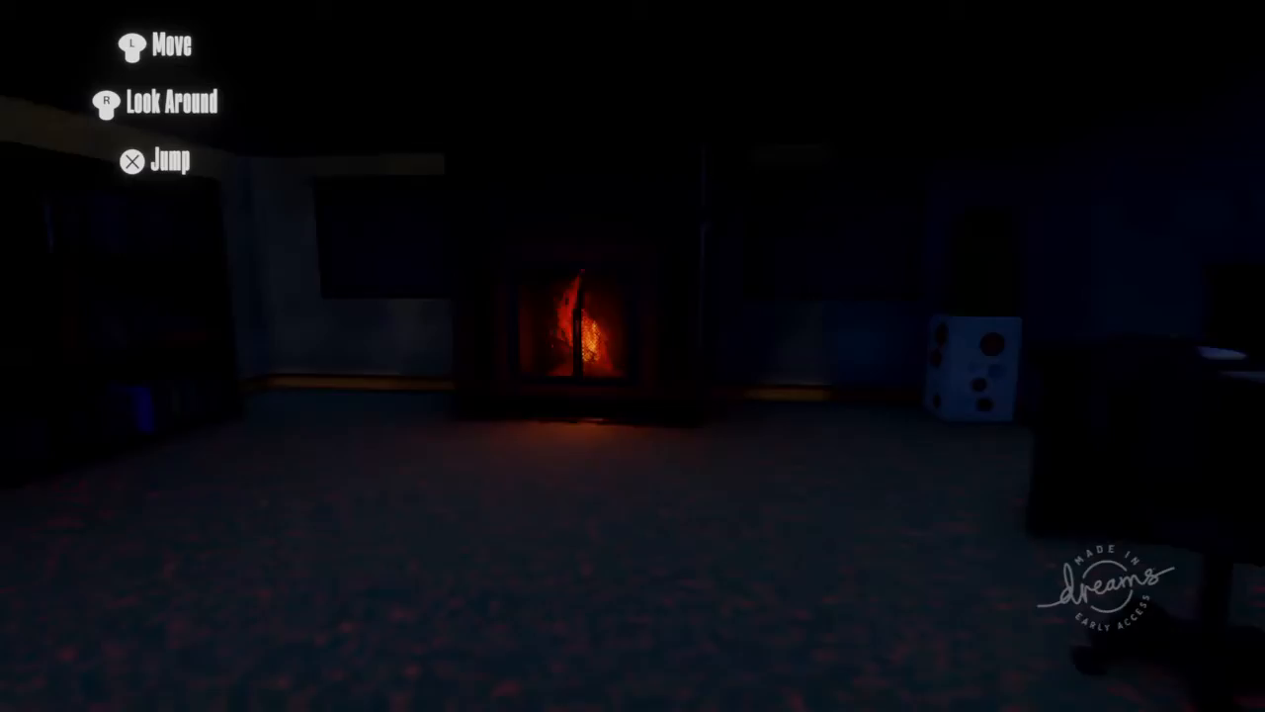
mouse_move(632, 356)
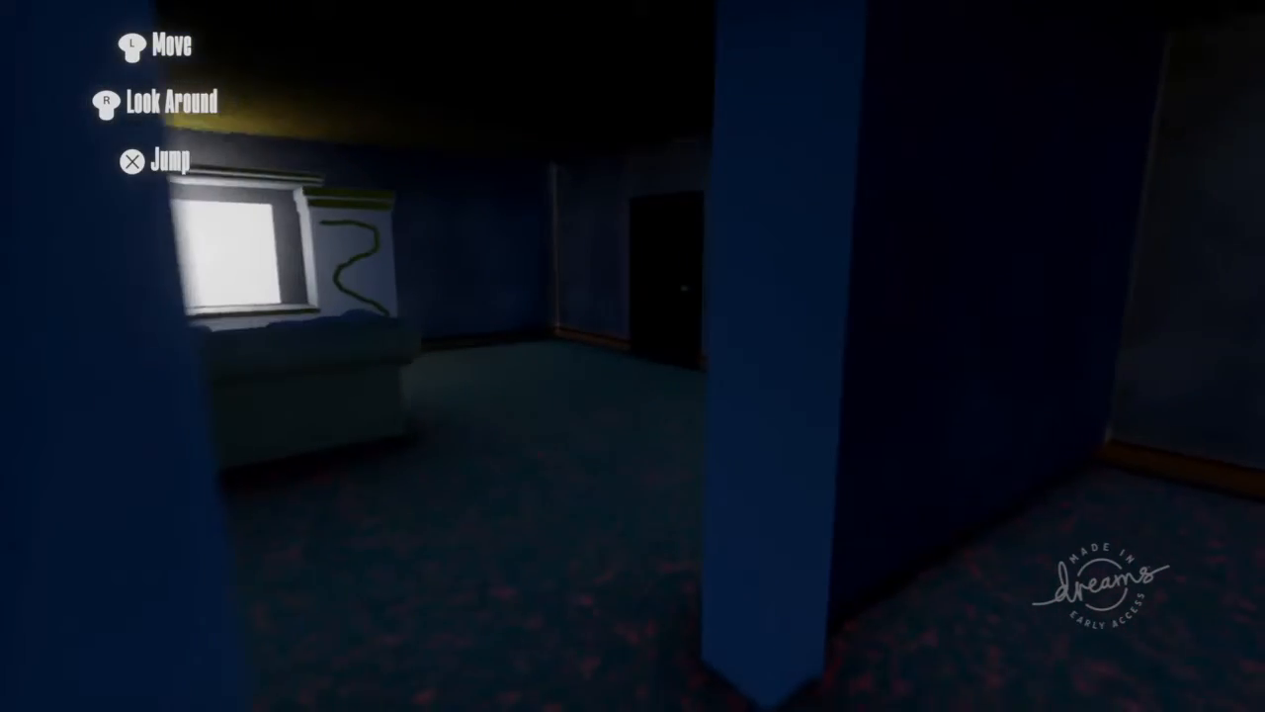
mouse_move(632, 356)
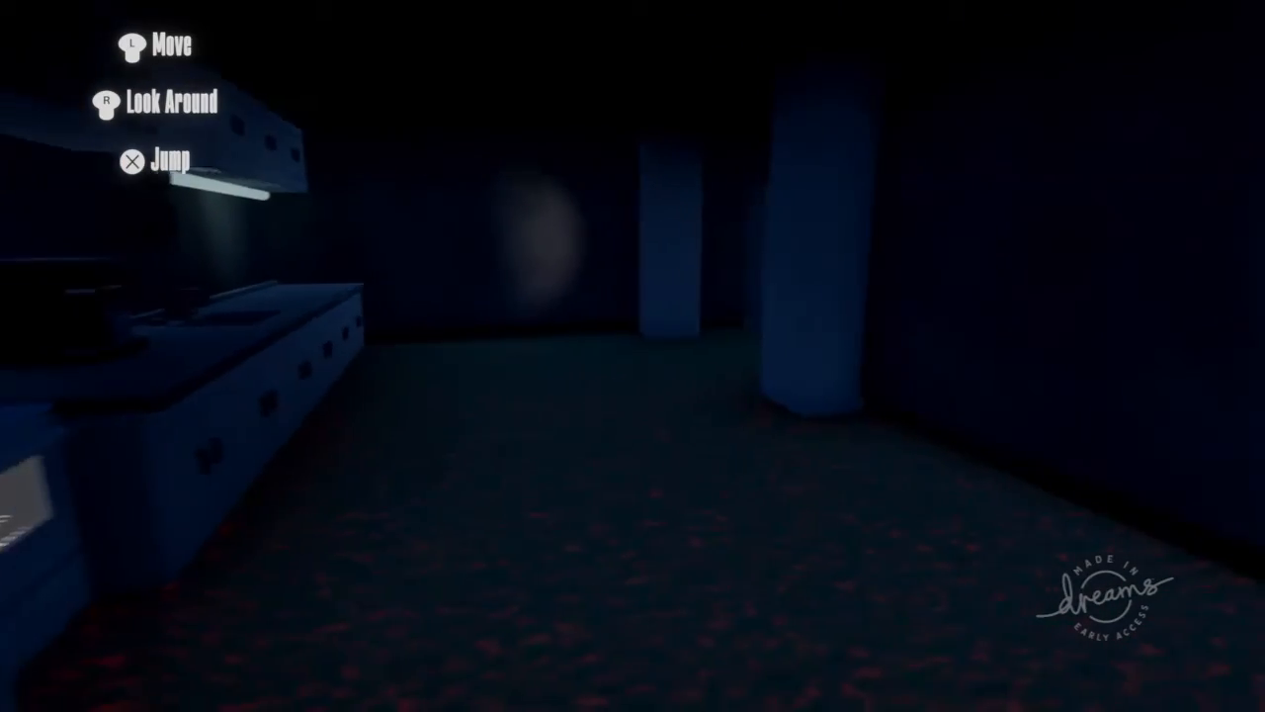
mouse_move(633, 356)
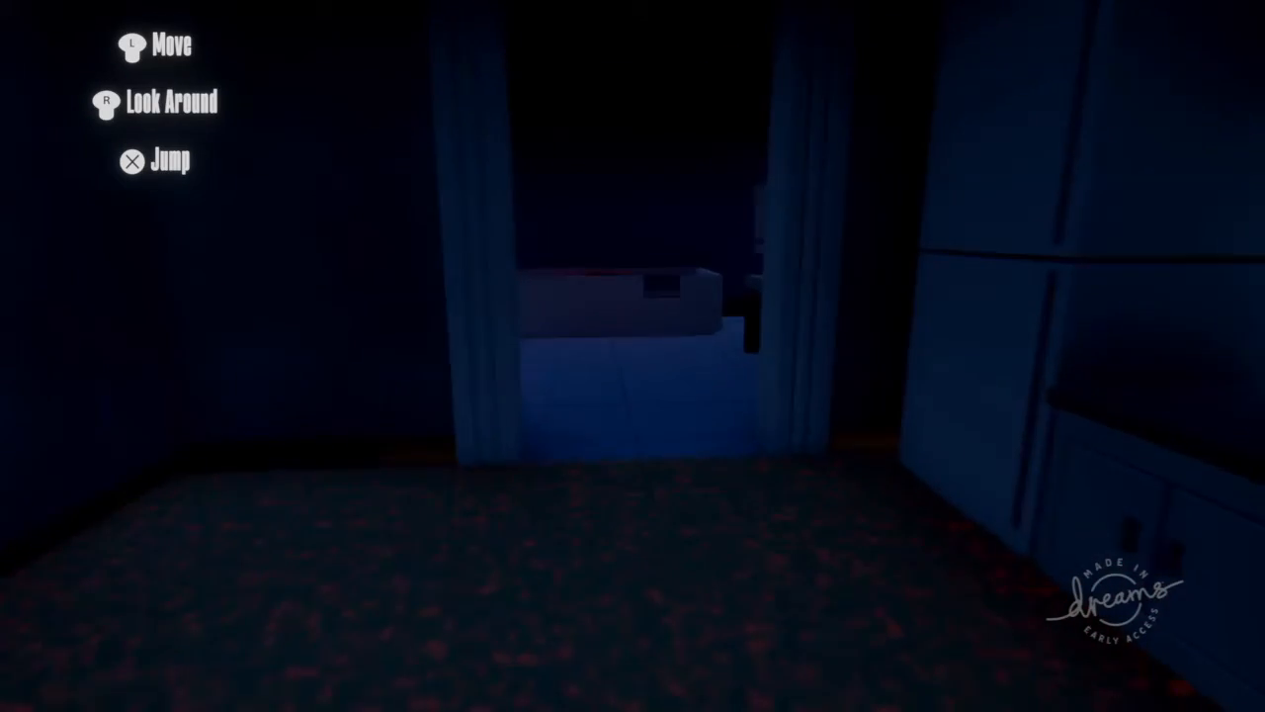
mouse_move(633, 355)
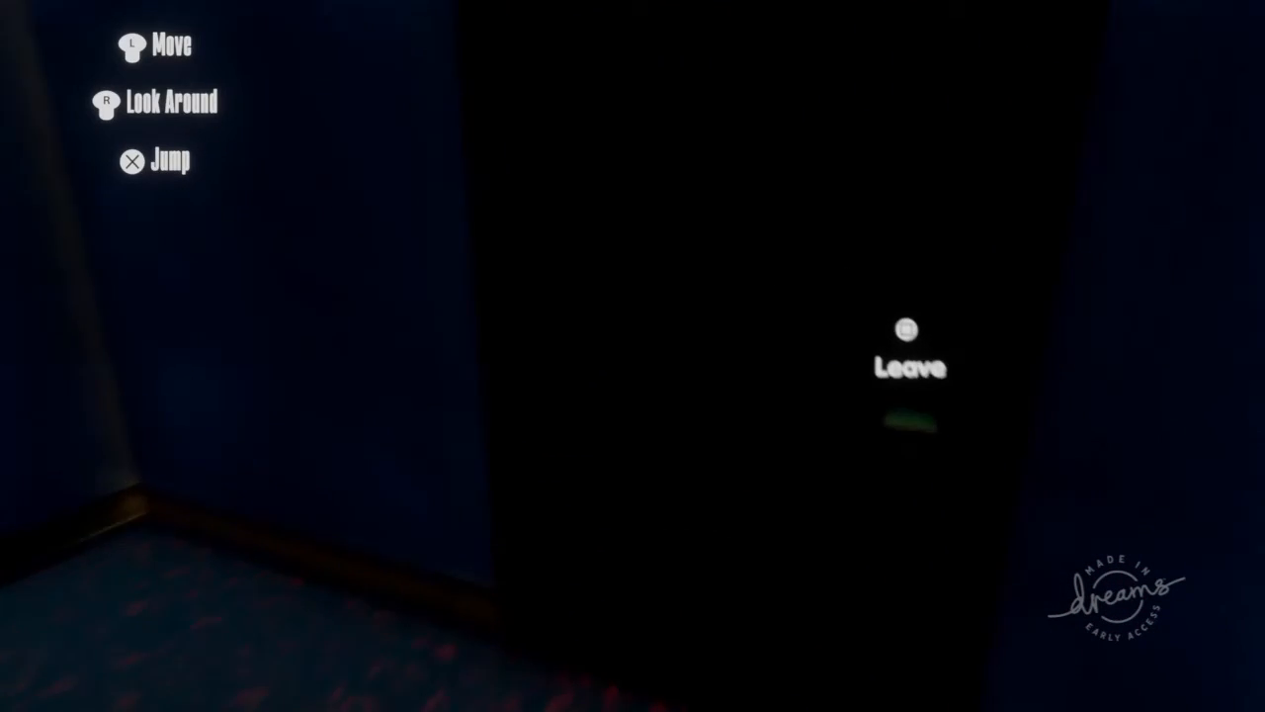
Use Leave at the exit door and get 'Cant leave yet. You must die first'
left_click(905, 333)
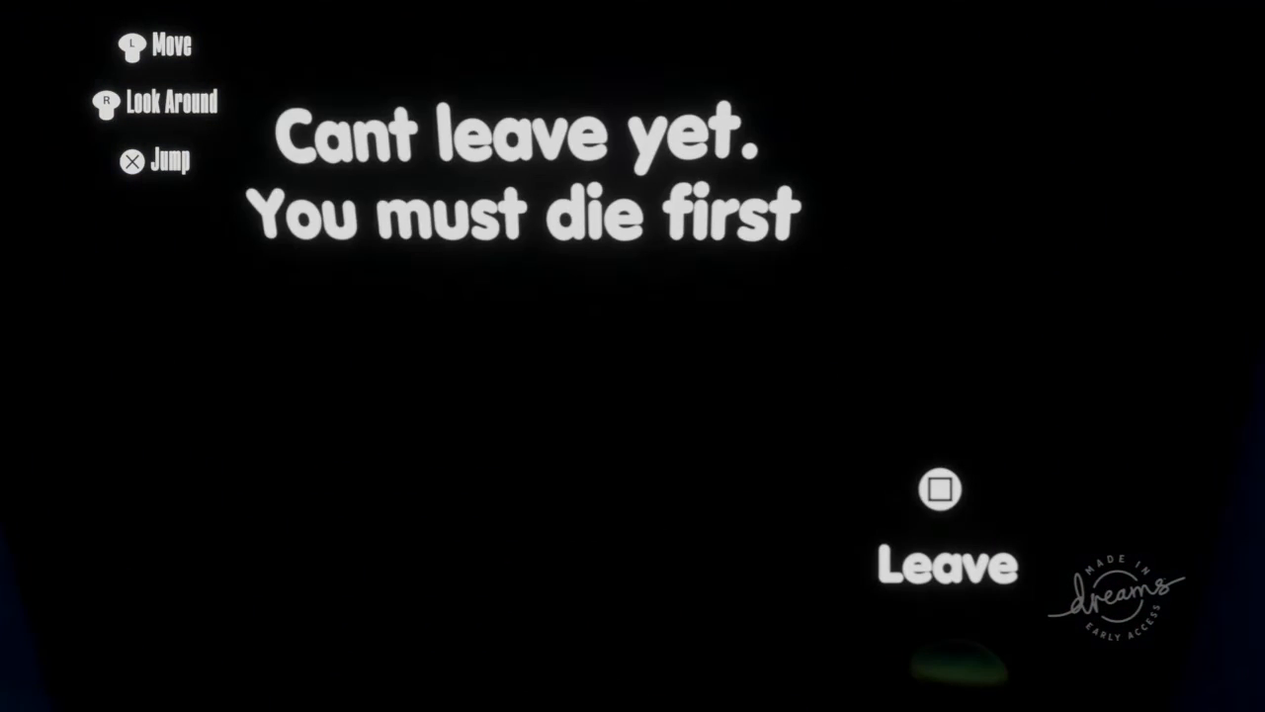